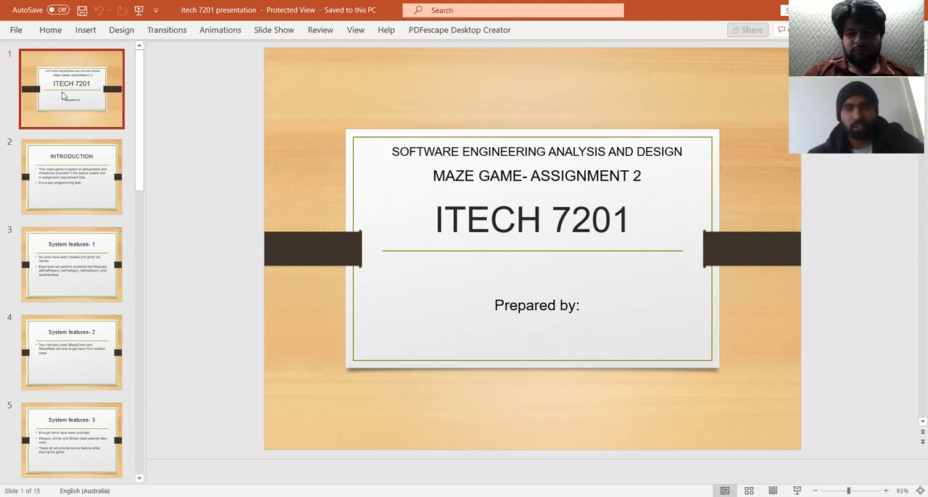
Step: Select the slide 2 thumbnail to show the Introduction slide
{"action": "left_click", "coordinate": [71, 177]}
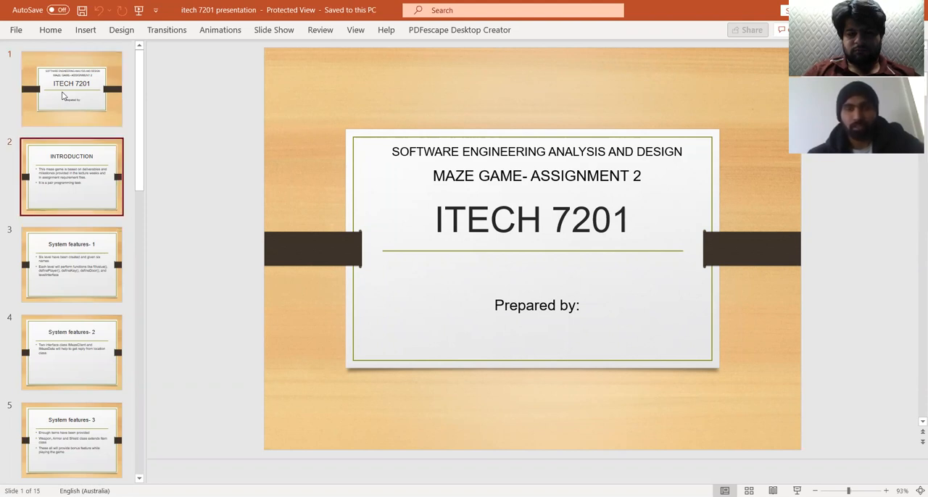
{"action": "left_click", "coordinate": [71, 177]}
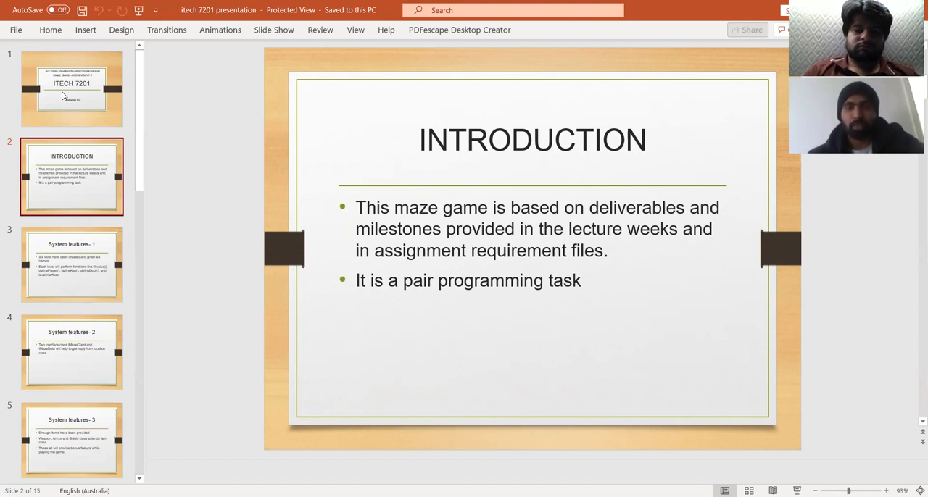
Step: Step through System features 1 and 2 to reach System features 4, slide 6
{"action": "left_click", "coordinate": [72, 265]}
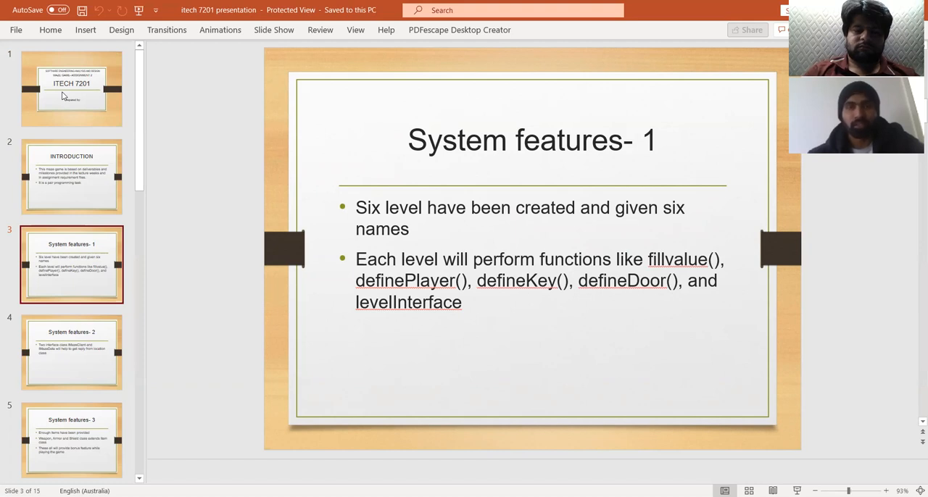
{"action": "left_click", "coordinate": [71, 352]}
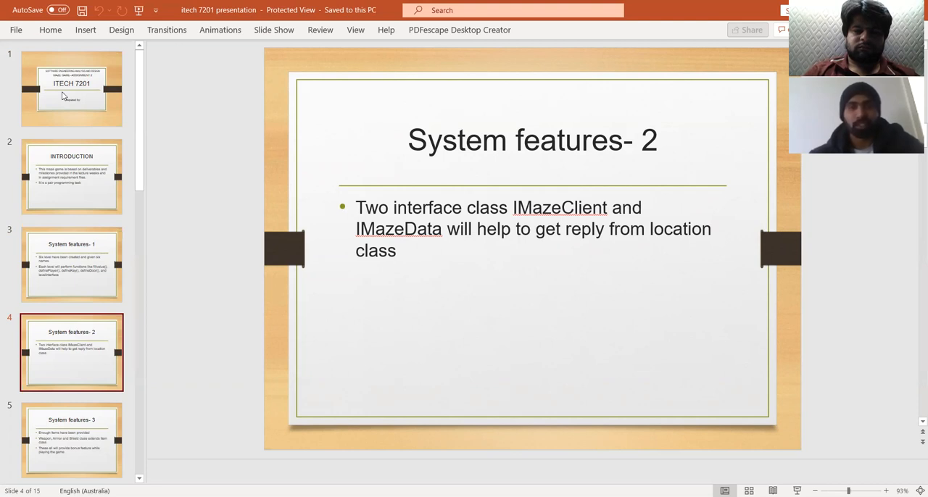
{"action": "left_click", "coordinate": [71, 441]}
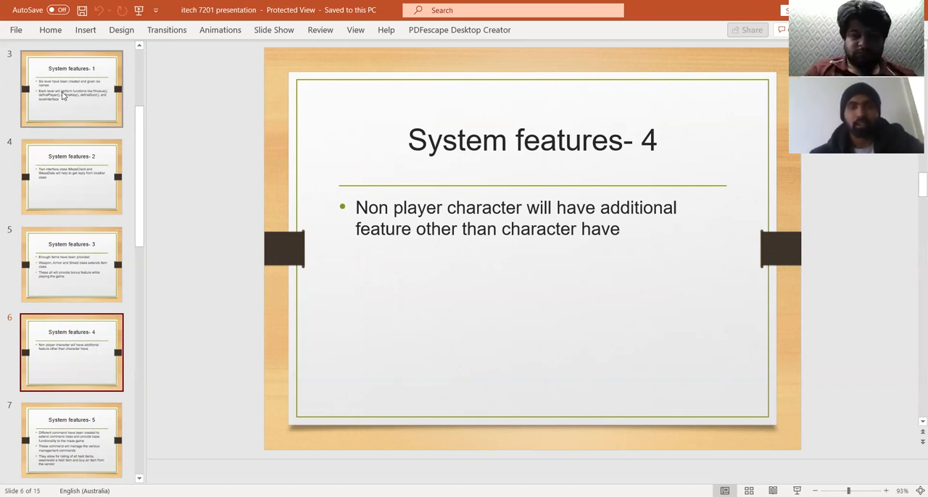
Step: Advance to System features 6, slide 8, on weight-restriction commands
{"action": "left_click", "coordinate": [71, 440]}
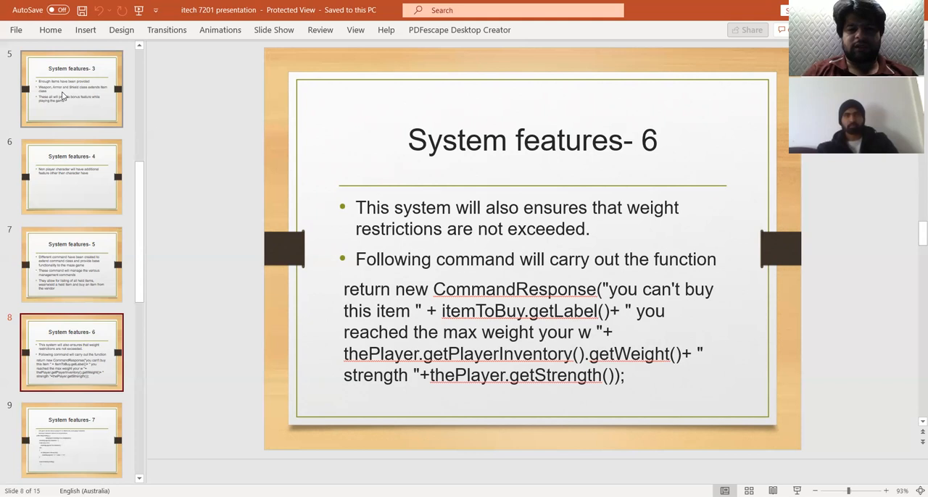
Step: Pass the System features 7 code slide to reach slide 10 on collectables
{"action": "left_click", "coordinate": [71, 440]}
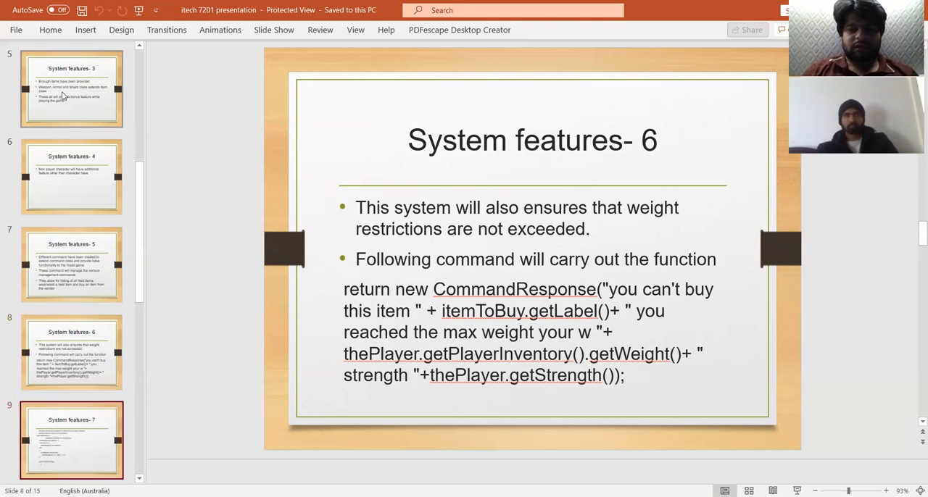
{"action": "left_click", "coordinate": [71, 440]}
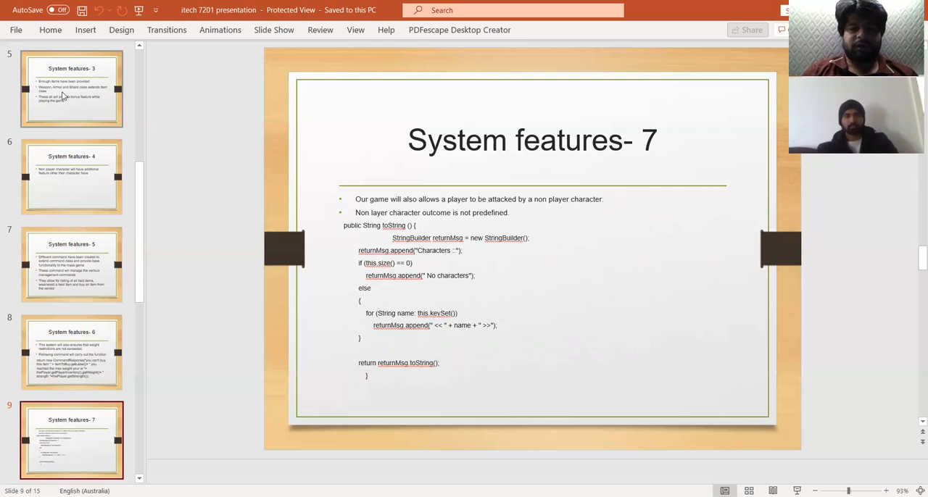
{"action": "left_click", "coordinate": [71, 348]}
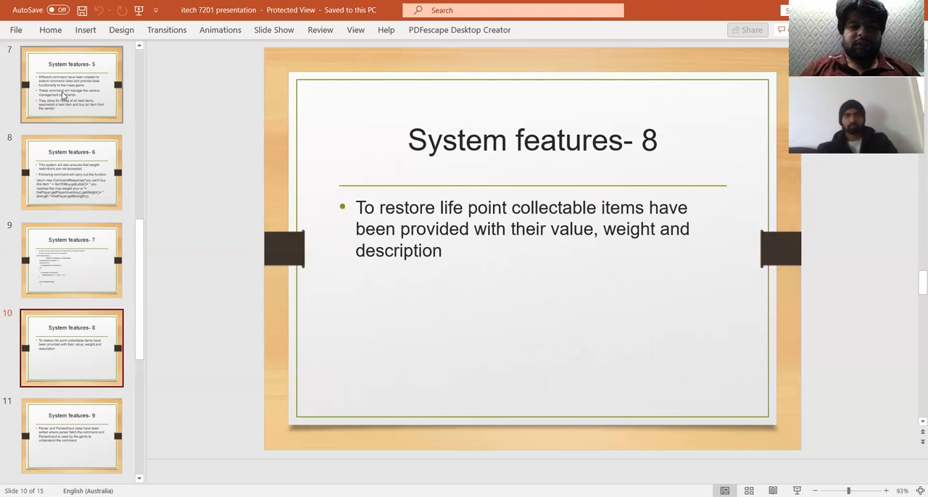
Step: Advance past System features 9 to the System design slide, slide 12
{"action": "left_click", "coordinate": [71, 436]}
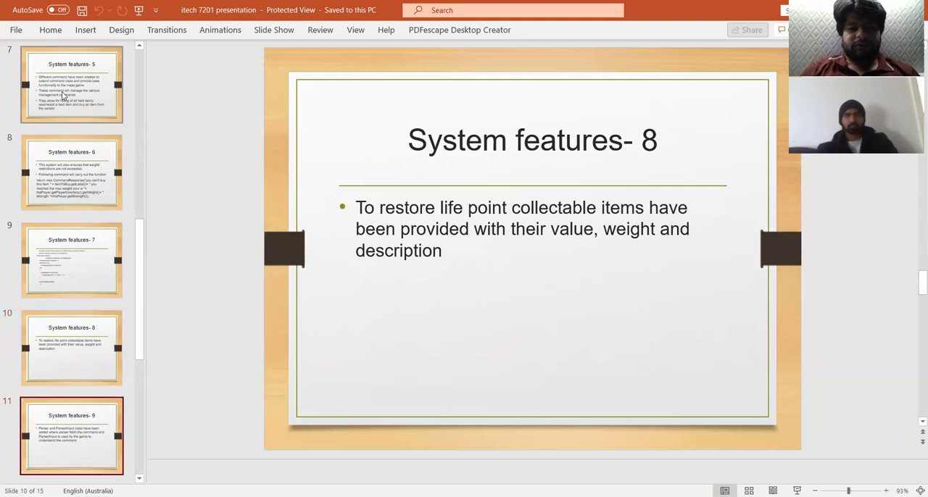
{"action": "left_click", "coordinate": [72, 436]}
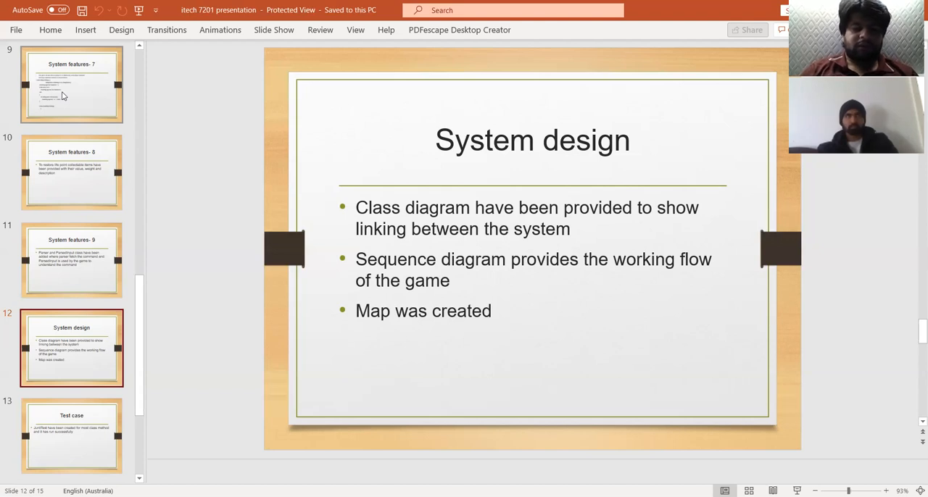
Step: Advance through the remaining slides to slide 14, Finally
{"action": "left_click", "coordinate": [72, 436]}
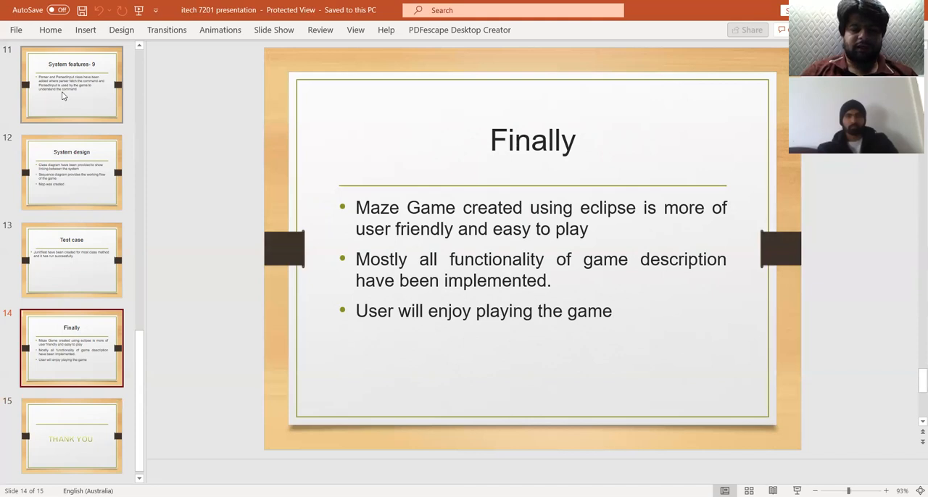
{"action": "left_click", "coordinate": [72, 436]}
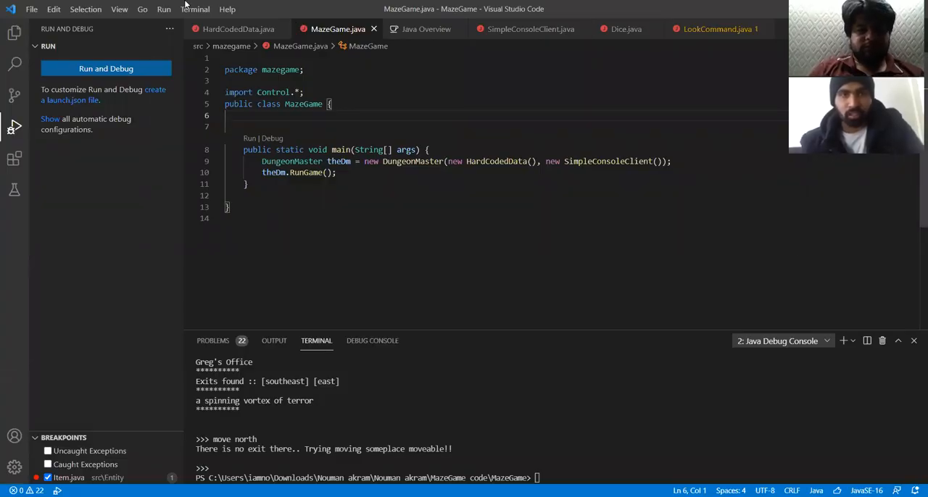
Step: Relaunch MazeGame.java through Run and Debug so it prompts for a name
{"action": "left_click", "coordinate": [163, 9]}
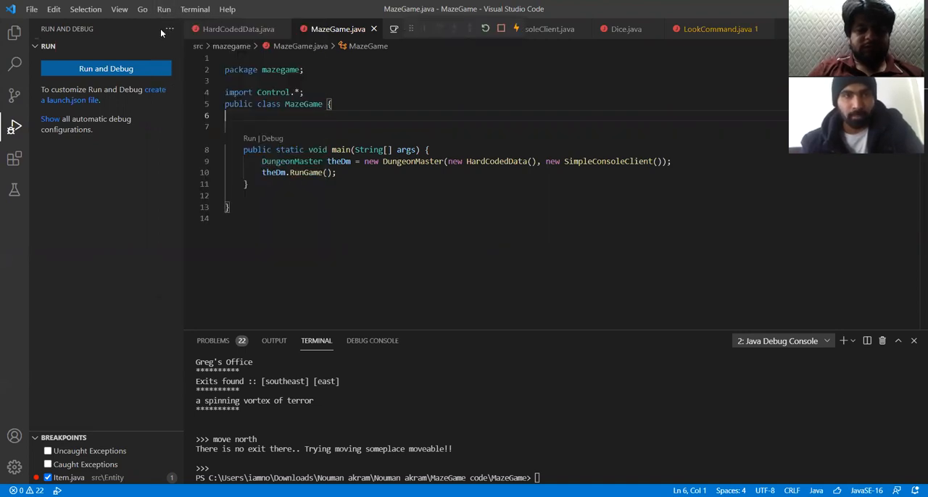
{"action": "left_click", "coordinate": [106, 68]}
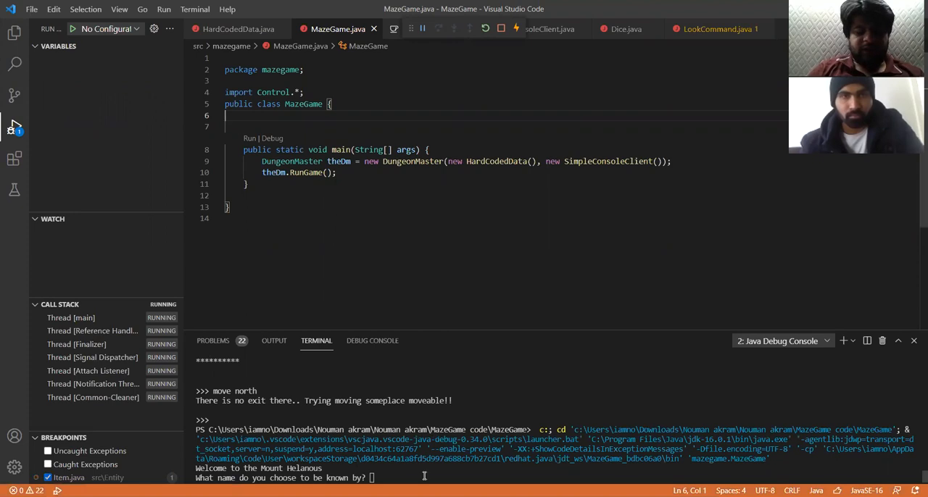
Step: Enter player name 'nouman', then run 'look' and 'look north' in Julies Office
{"action": "type", "text": "na"}
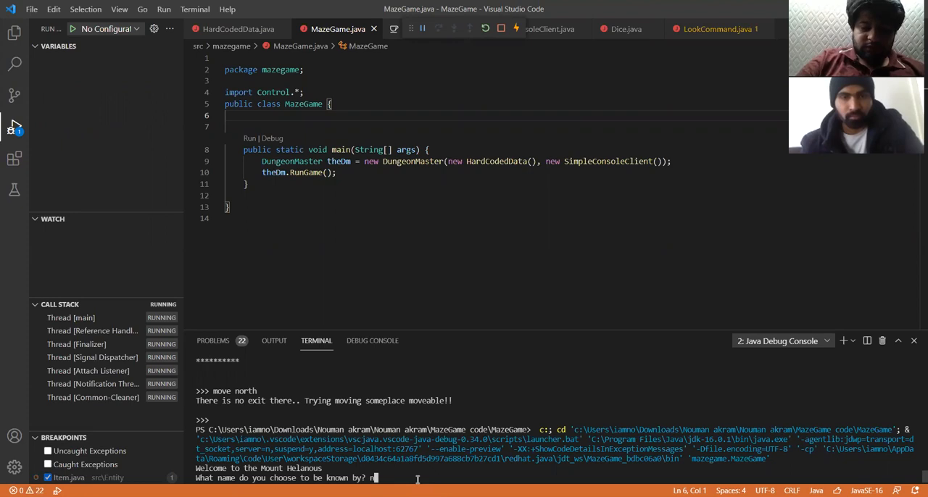
{"action": "type", "text": "nouman"}
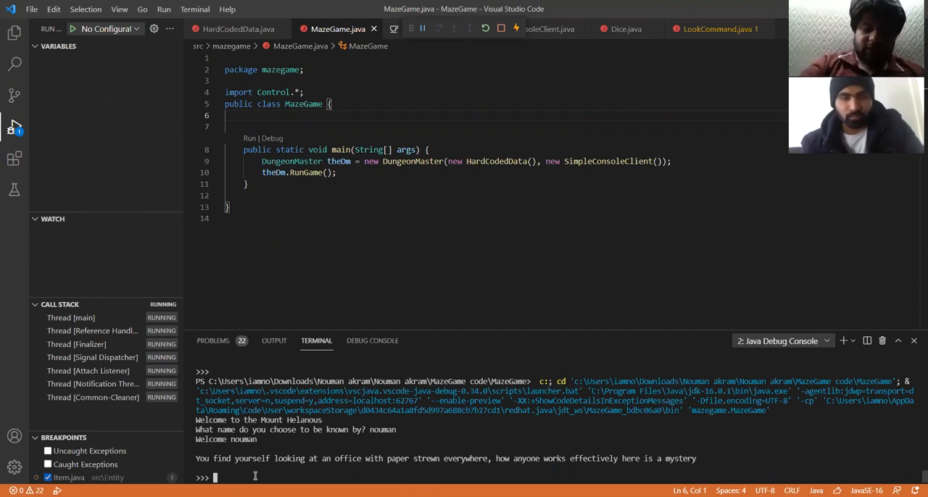
{"action": "type", "text": "look"}
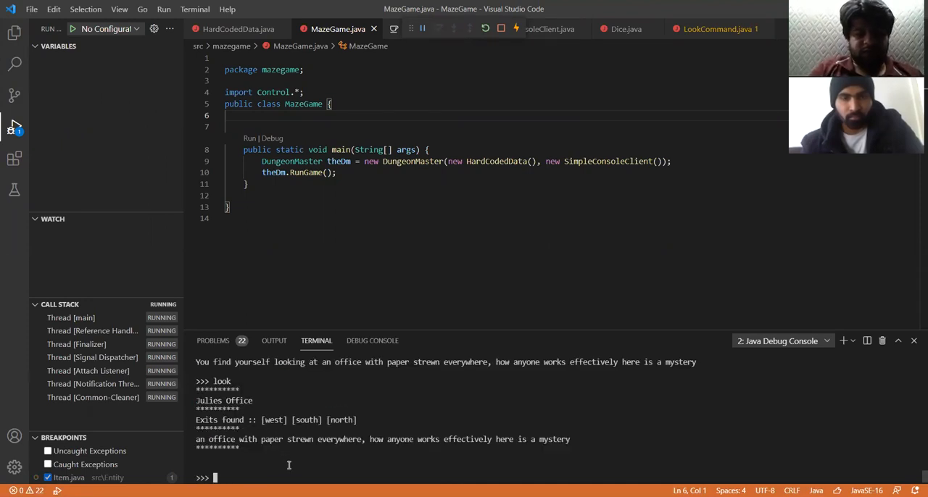
{"action": "type", "text": "look north"}
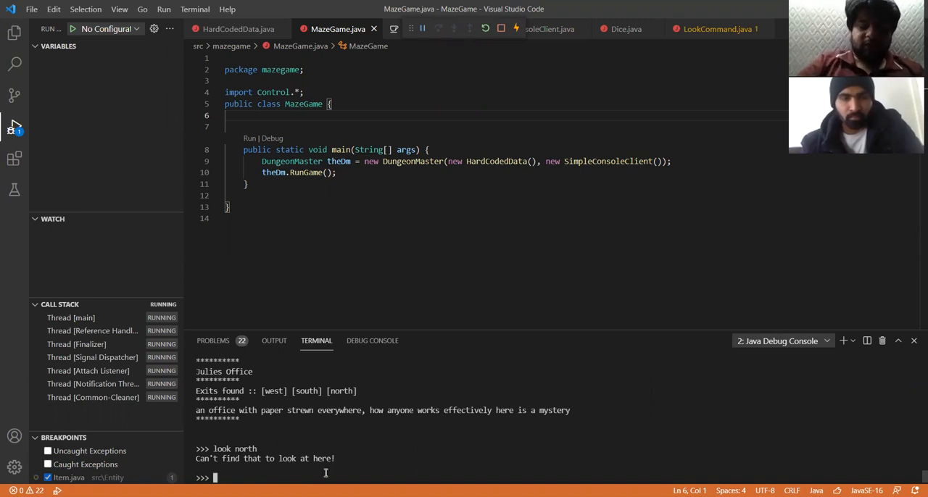
Step: Enter 'move', then 'move north' to reach the T127 lecture theatre
{"action": "type", "text": "move"}
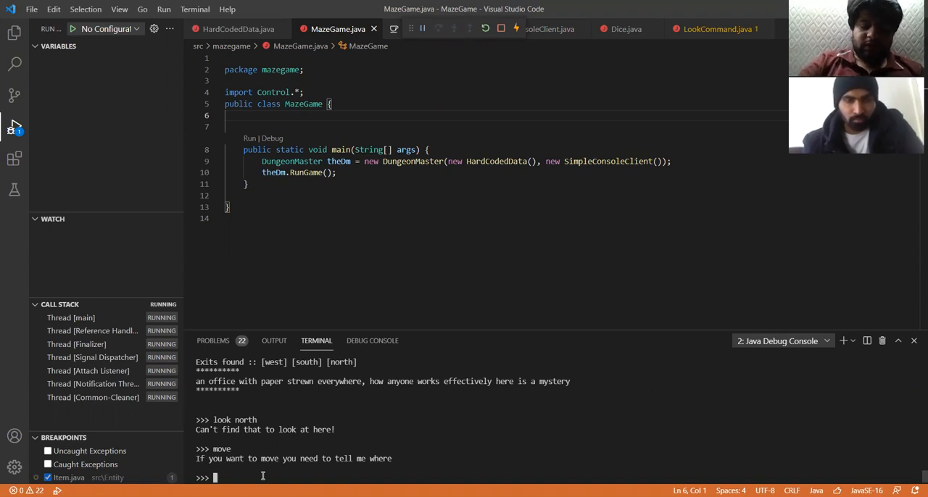
{"action": "type", "text": "move n"}
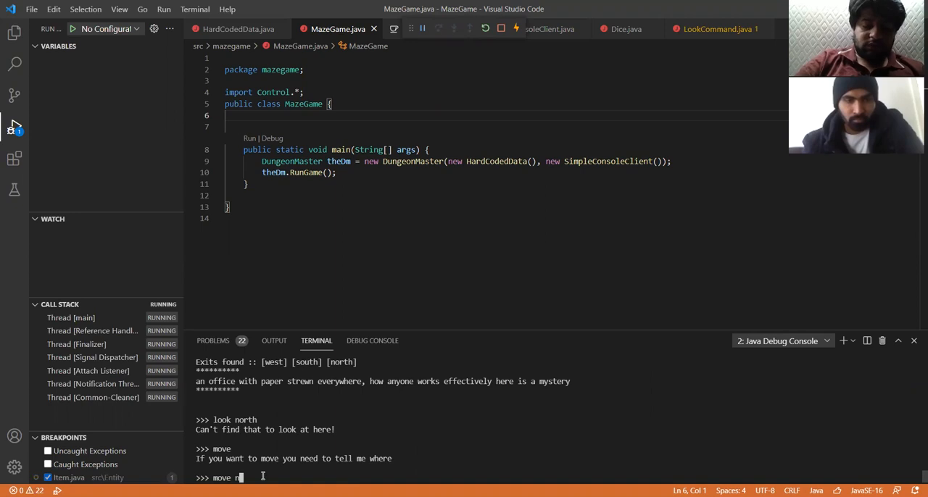
{"action": "type", "text": "orth"}
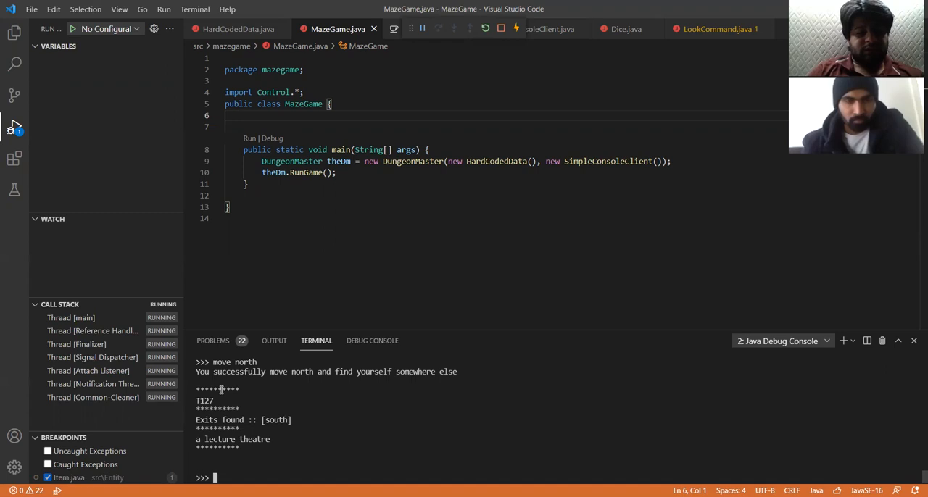
{"action": "mouse_move", "coordinate": [351, 187]}
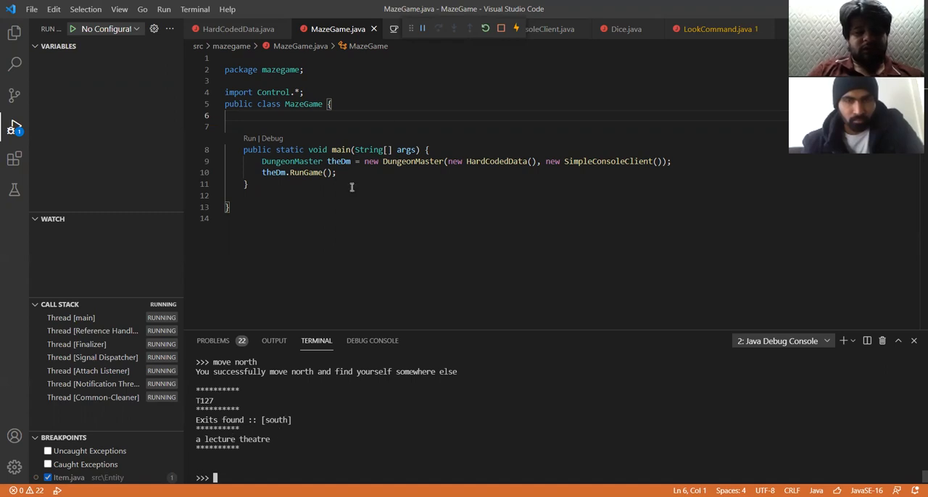